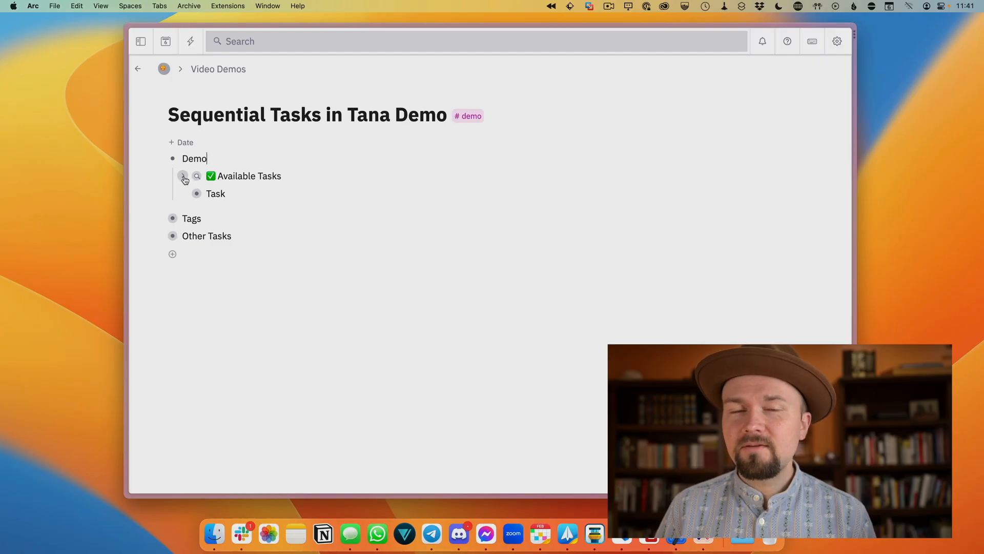
- Reveal the Available Tasks query results and check off the 'Please Like, Subscribe…' task
click(182, 179)
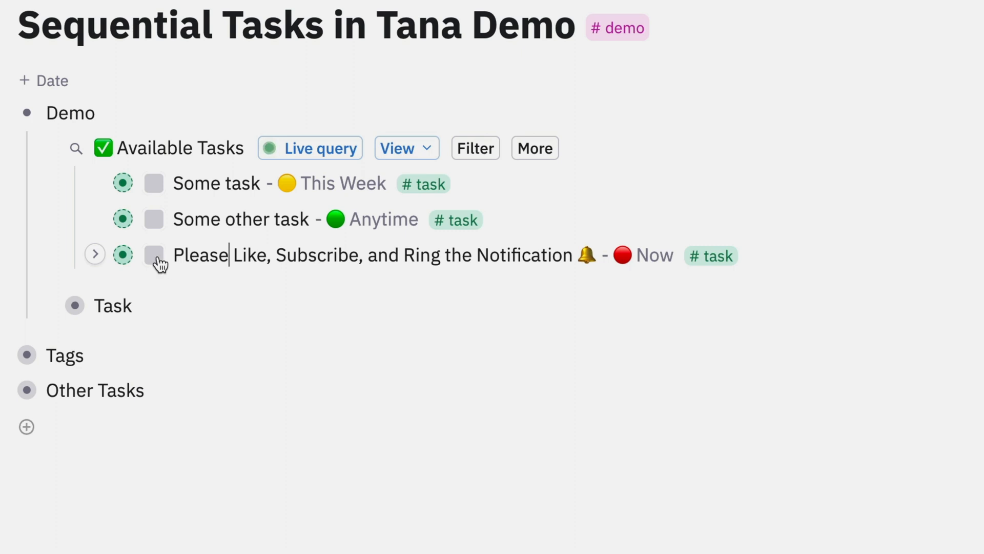
click(153, 255)
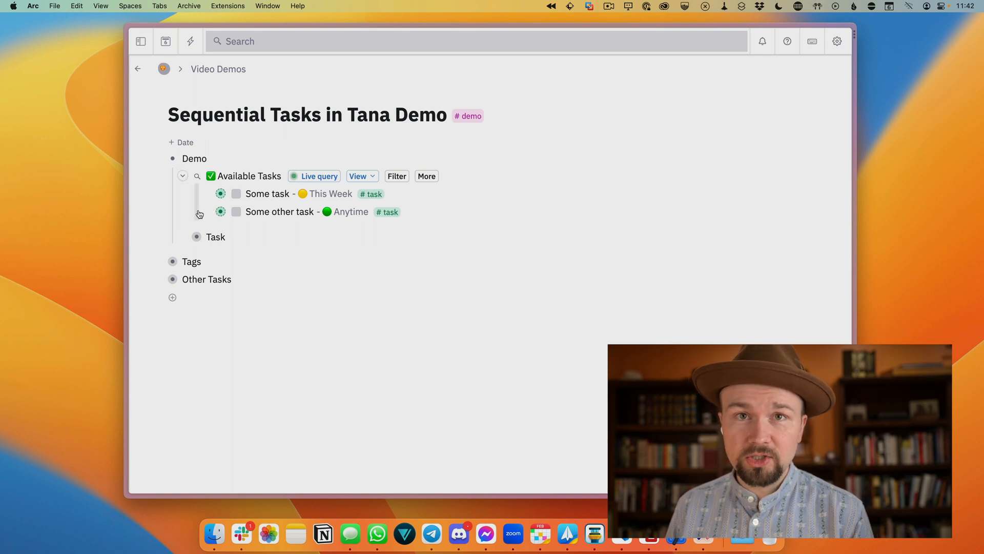
- Expand Task to see Task 1–5, then reveal the Tags node with task, sequential task and deferred
click(197, 236)
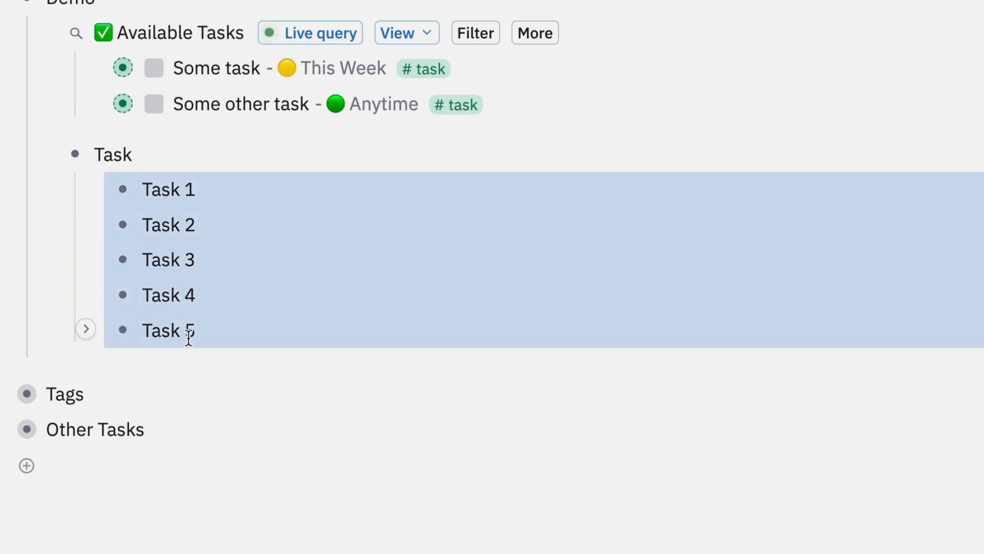
text(add)
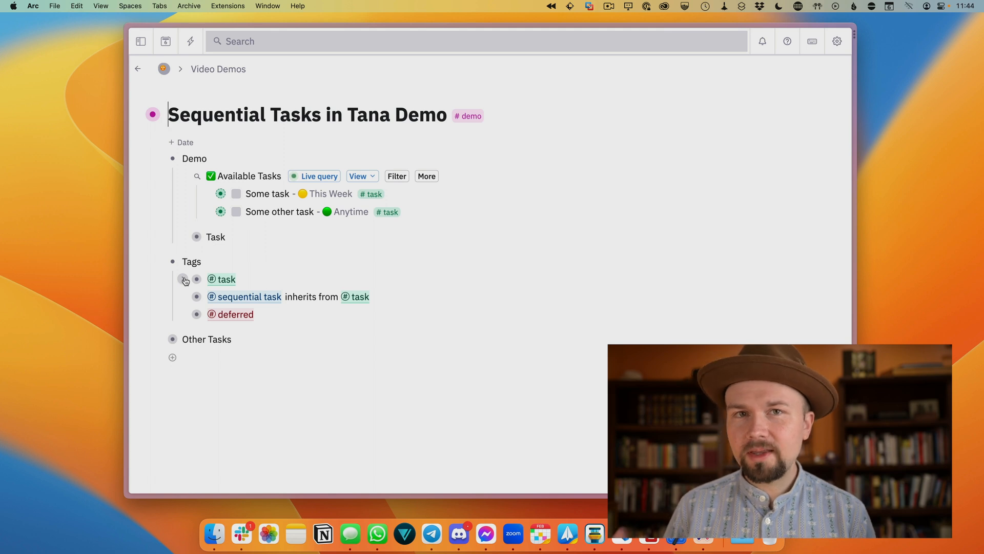
- View the sequential task tag's Next Task field and the deferred tag's Deferred Until field
click(197, 279)
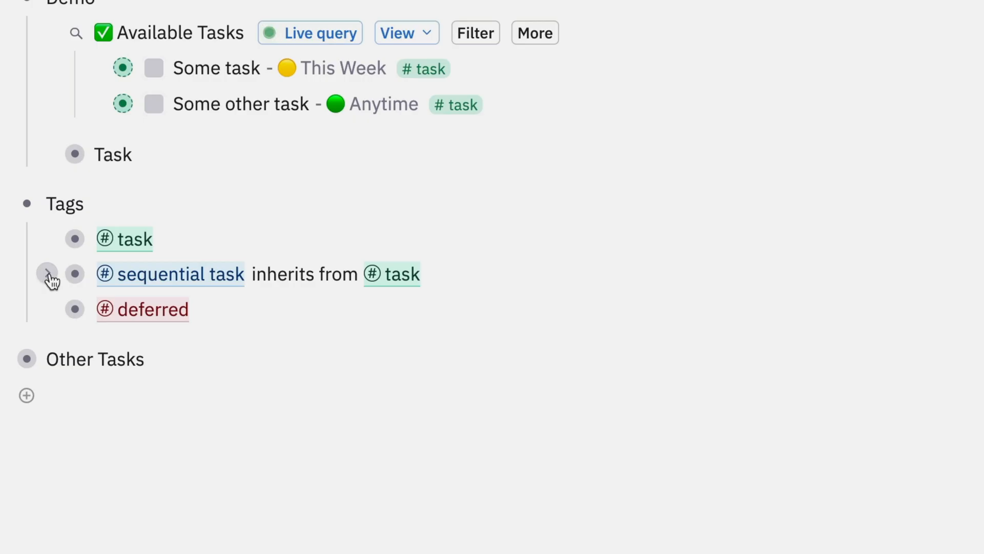
click(49, 274)
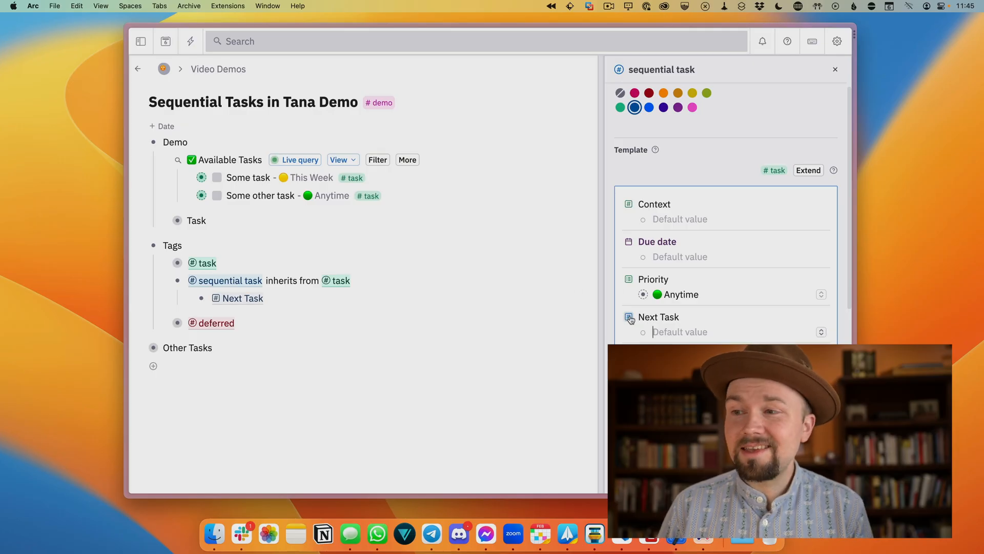
click(631, 318)
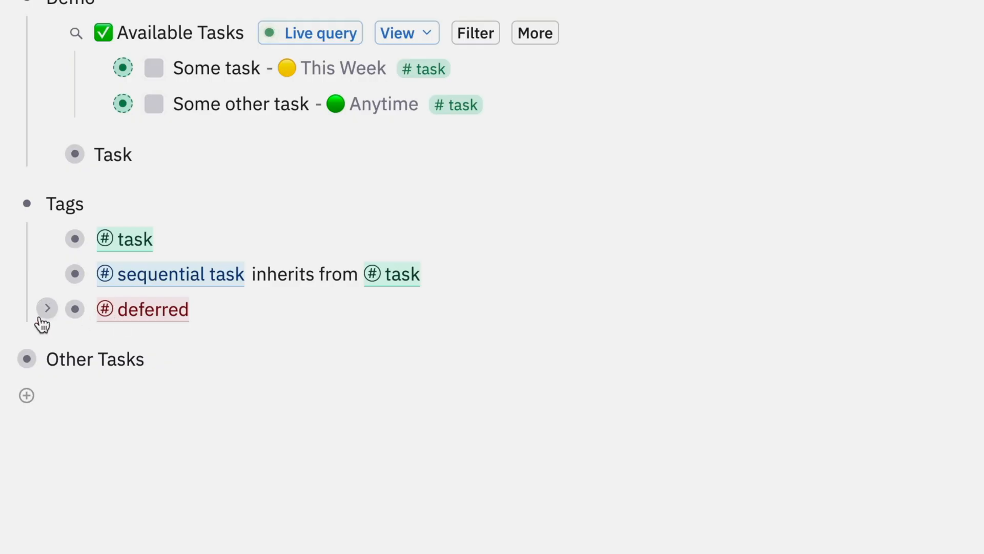
click(142, 308)
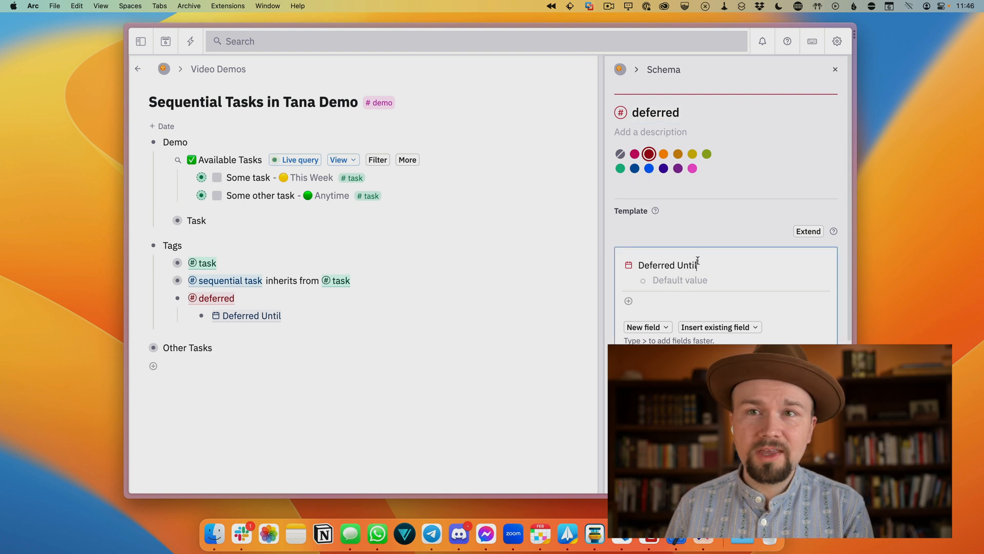
click(836, 69)
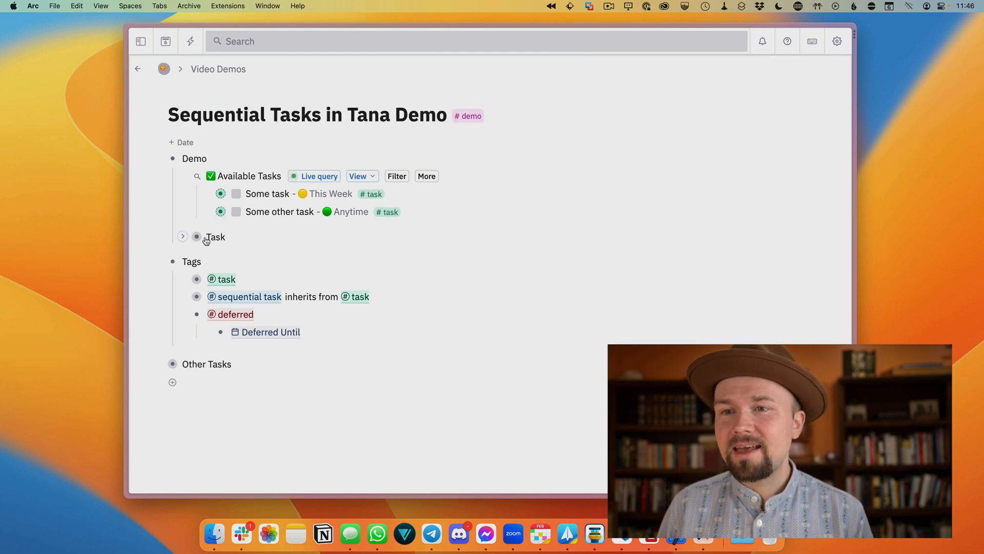
- Select Task 1–5 and add the #sequential task tag via the 'Add tag' command
click(183, 237)
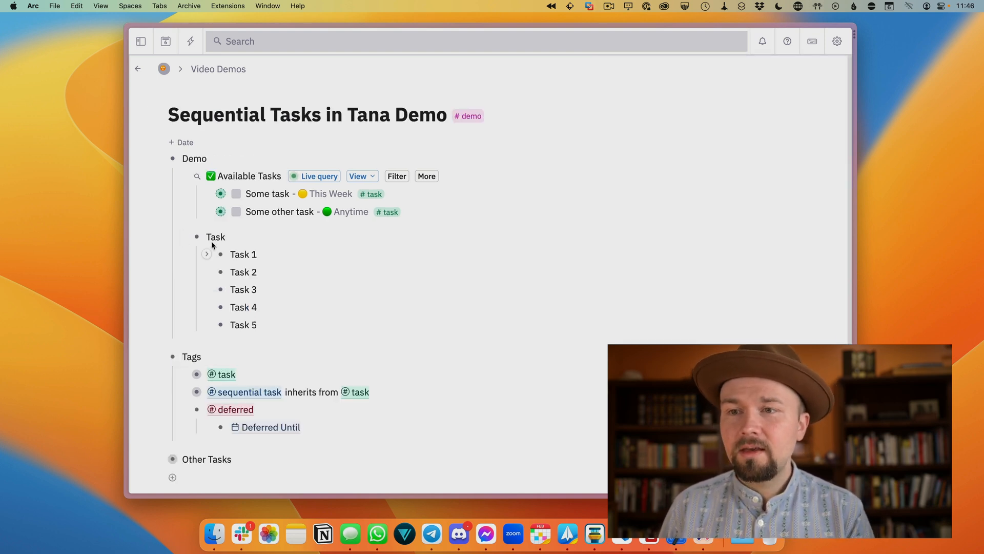
drag(244, 254, 244, 307)
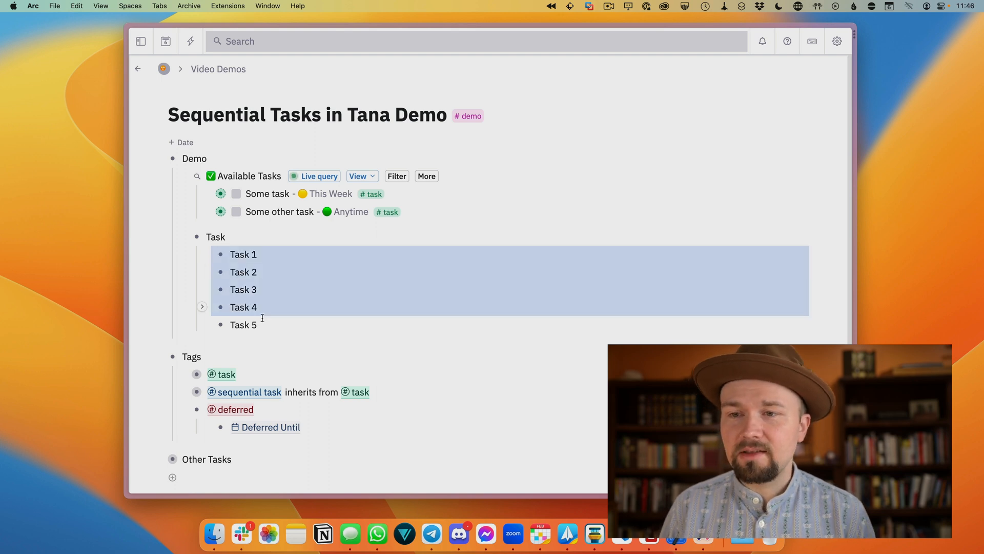
text(ad)
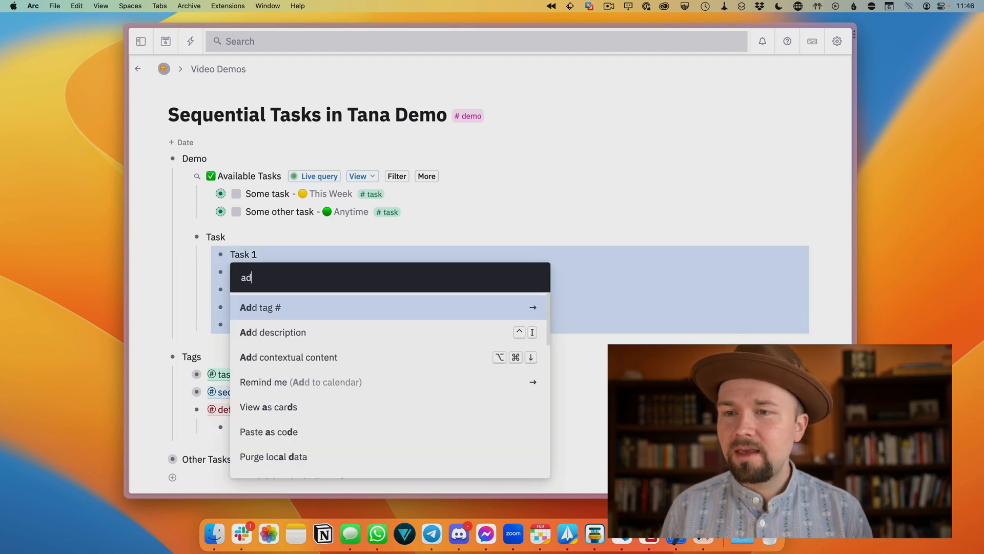
text(se)
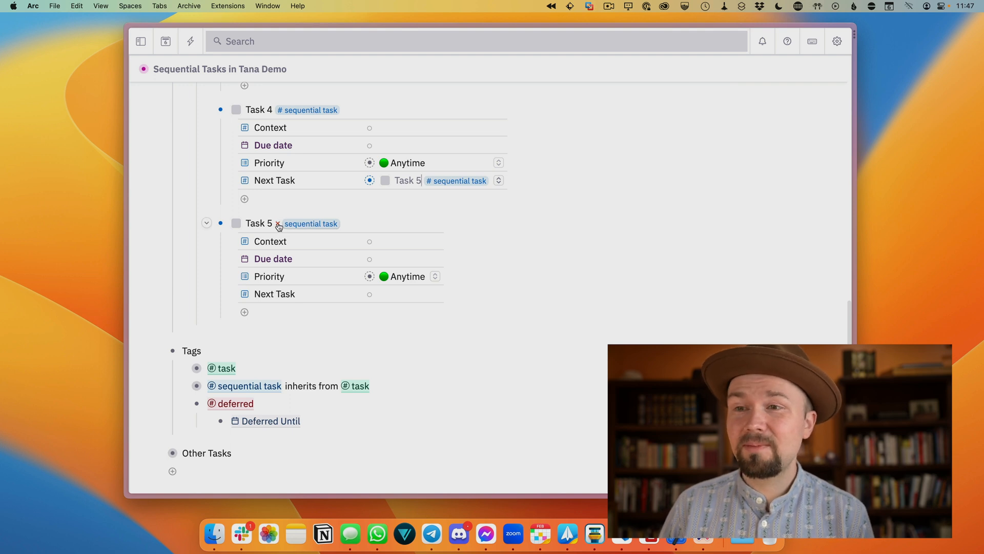
mouse_move(278, 223)
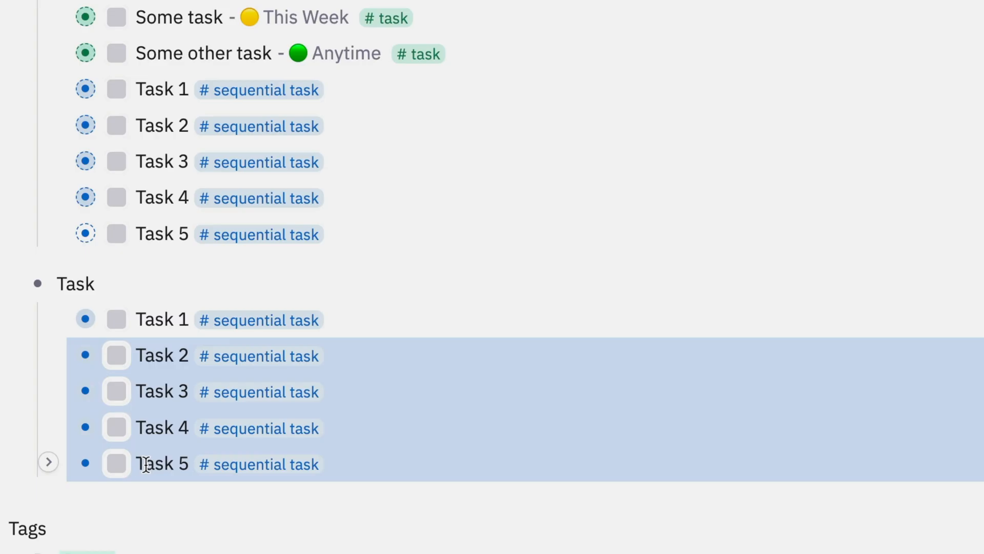
- Add the #deferred tag to Task 2–5, then review the task tag's title template
text(#)
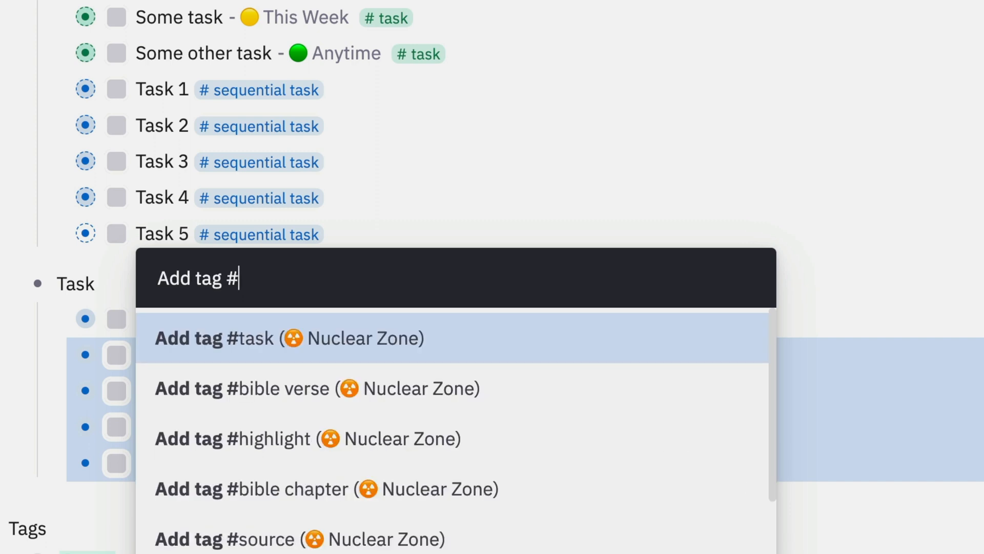
text(def)
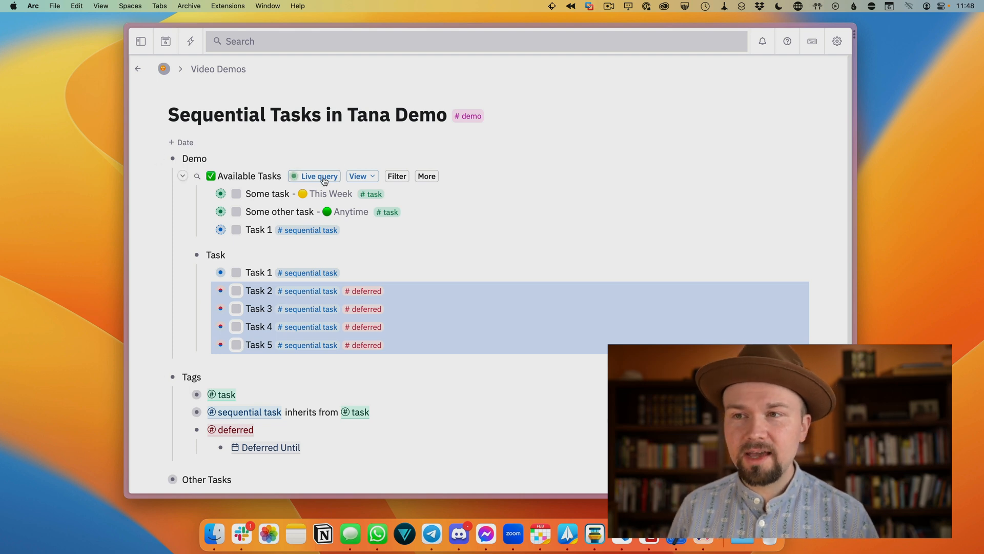
click(315, 176)
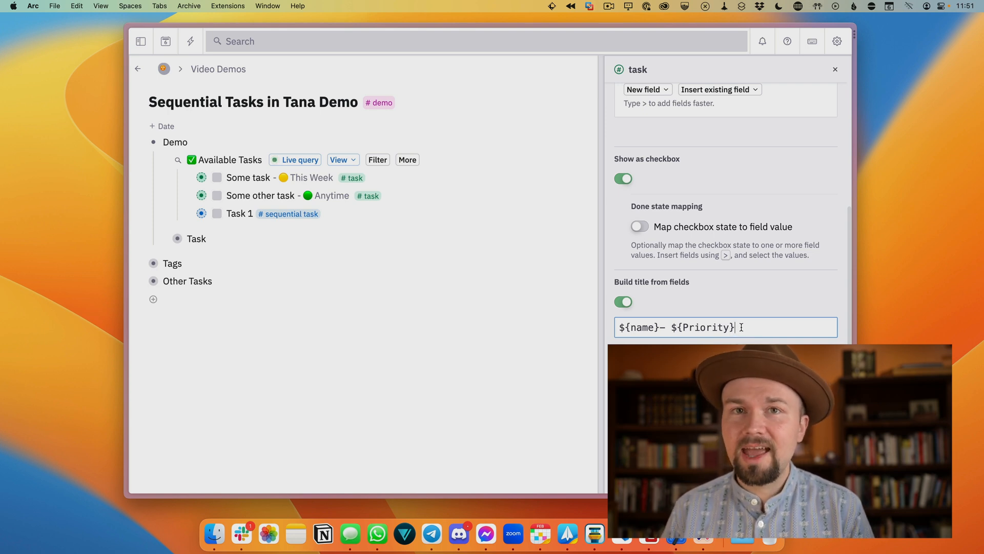
- Complete Task 1–4 in turn, removing #deferred from each Next Task so Task 5 becomes available
click(835, 69)
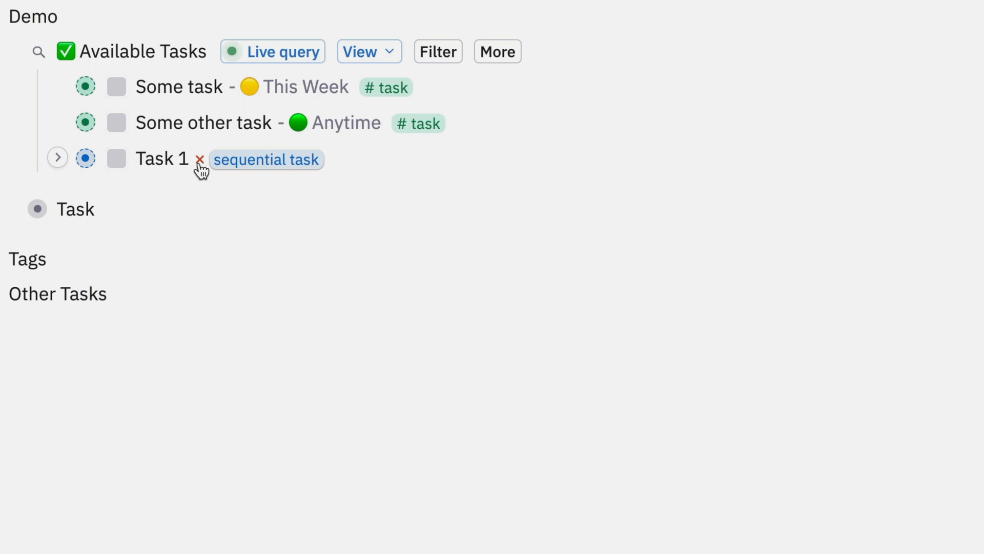
click(57, 157)
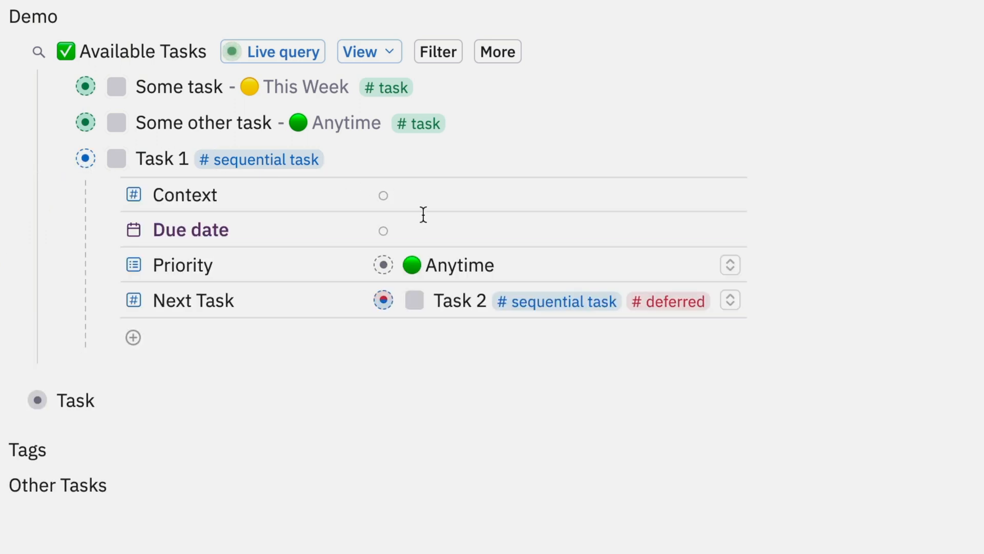
mouse_move(635, 308)
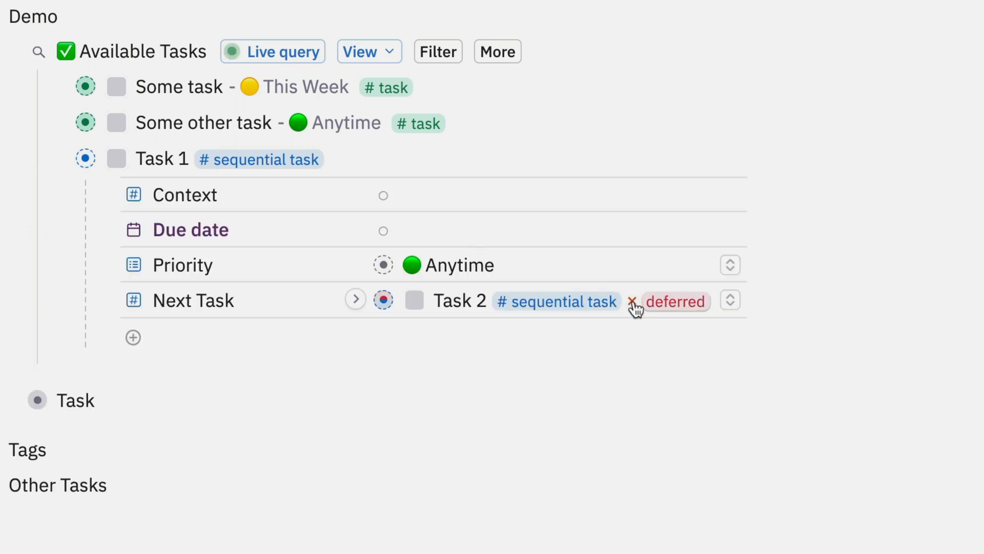
mouse_move(635, 309)
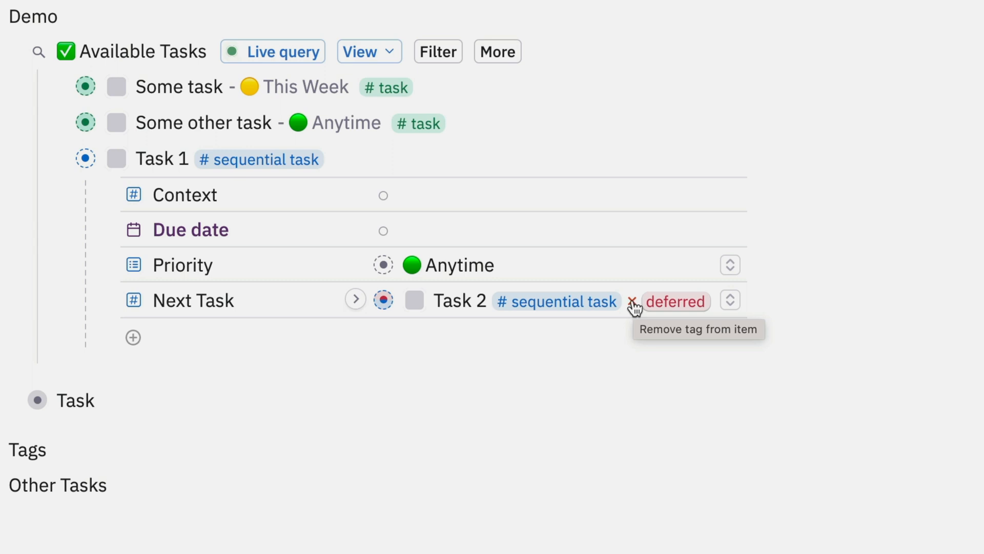
click(636, 302)
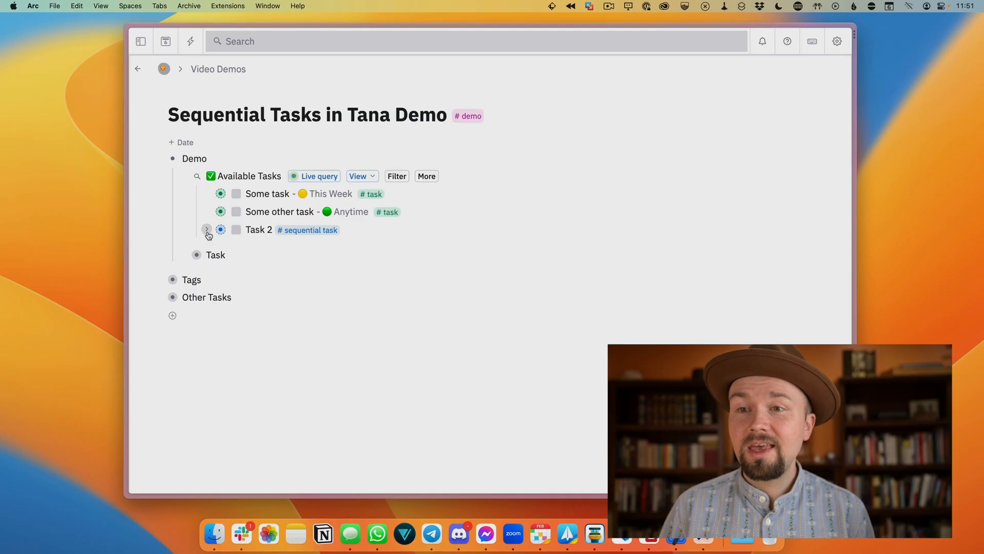
click(207, 229)
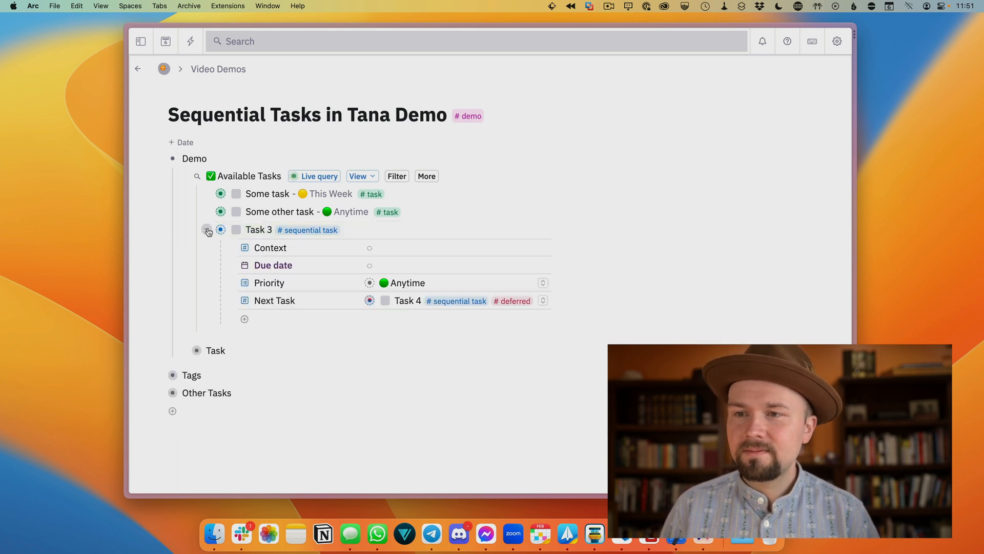
click(207, 229)
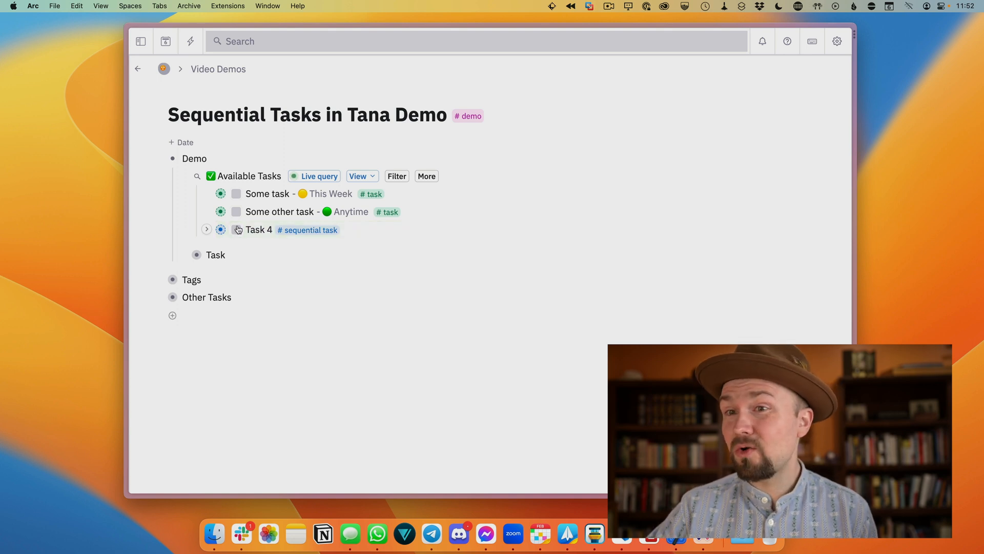
click(206, 229)
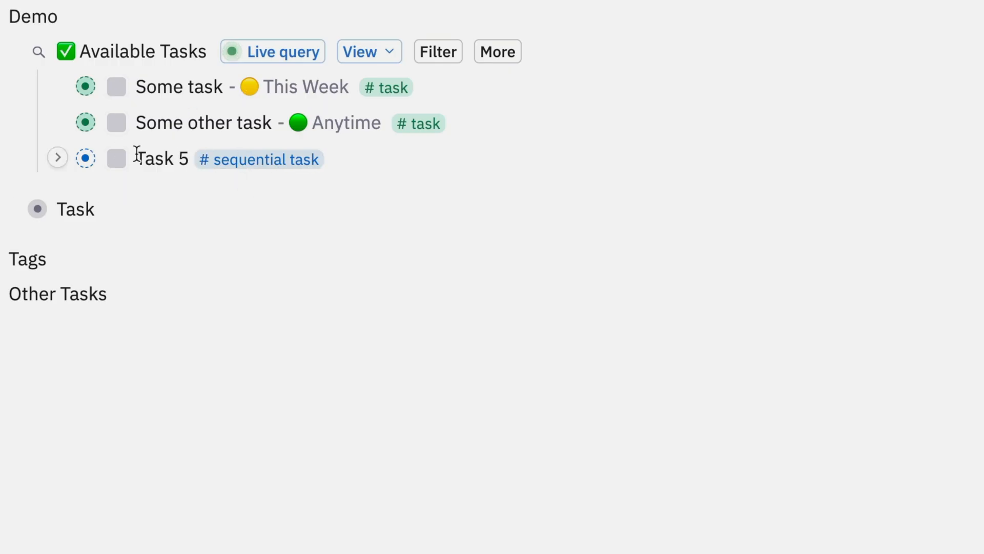
- Expand Task 5 in Available Tasks to show its empty Next Task field
click(57, 156)
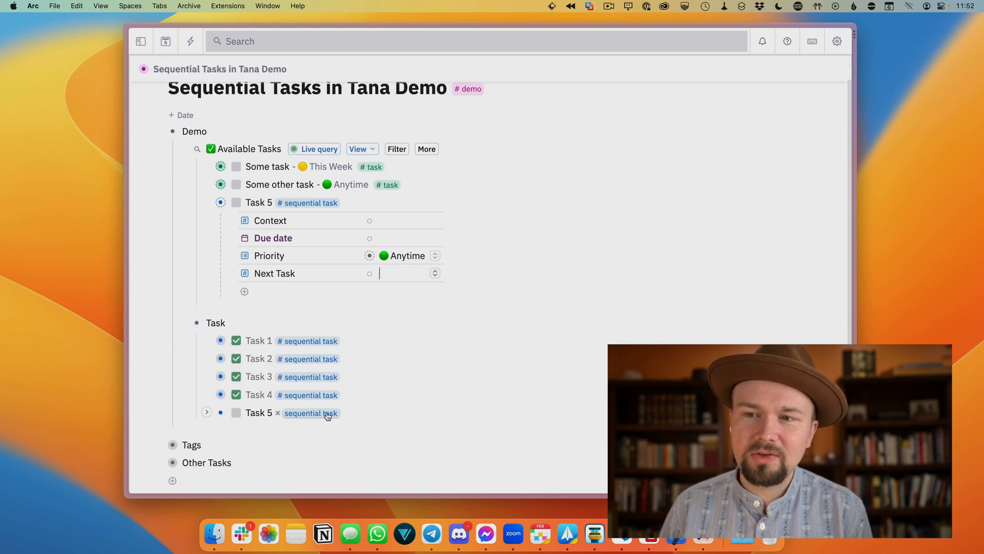
mouse_move(311, 412)
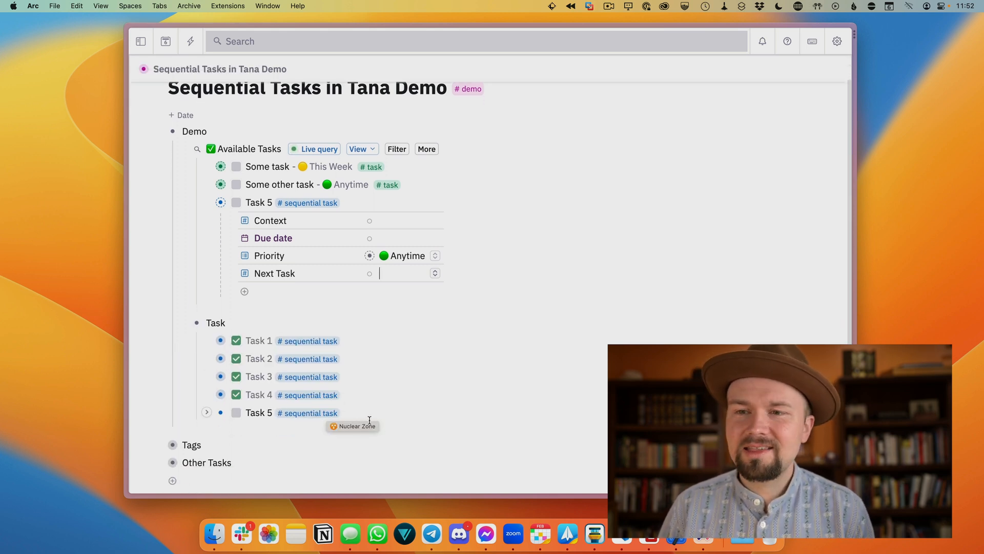